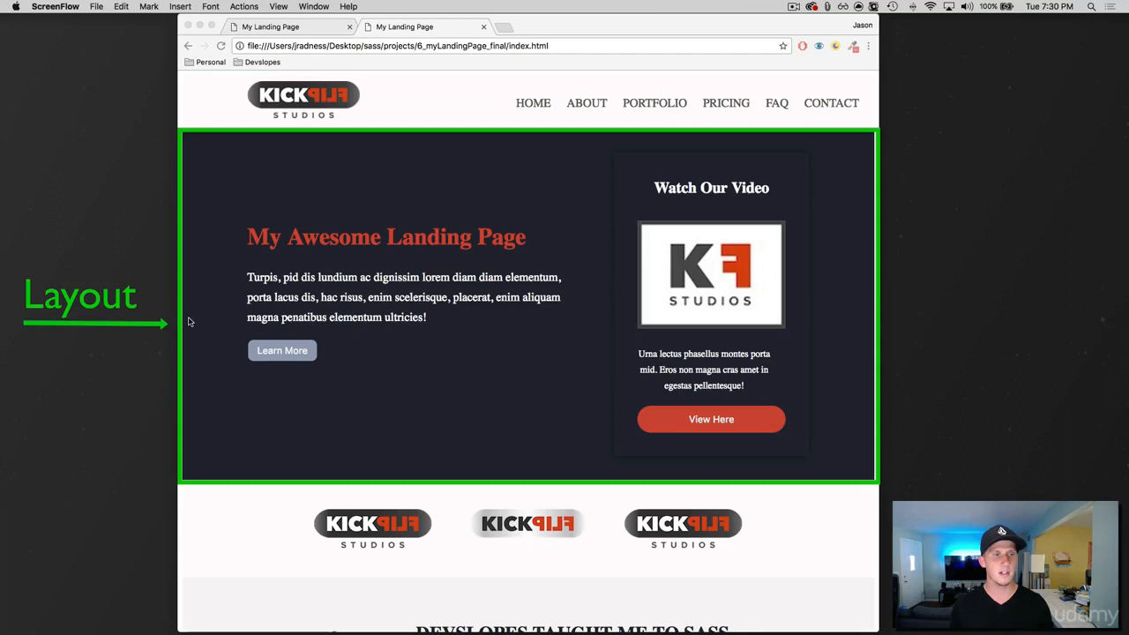
pyautogui.moveTo(377, 218)
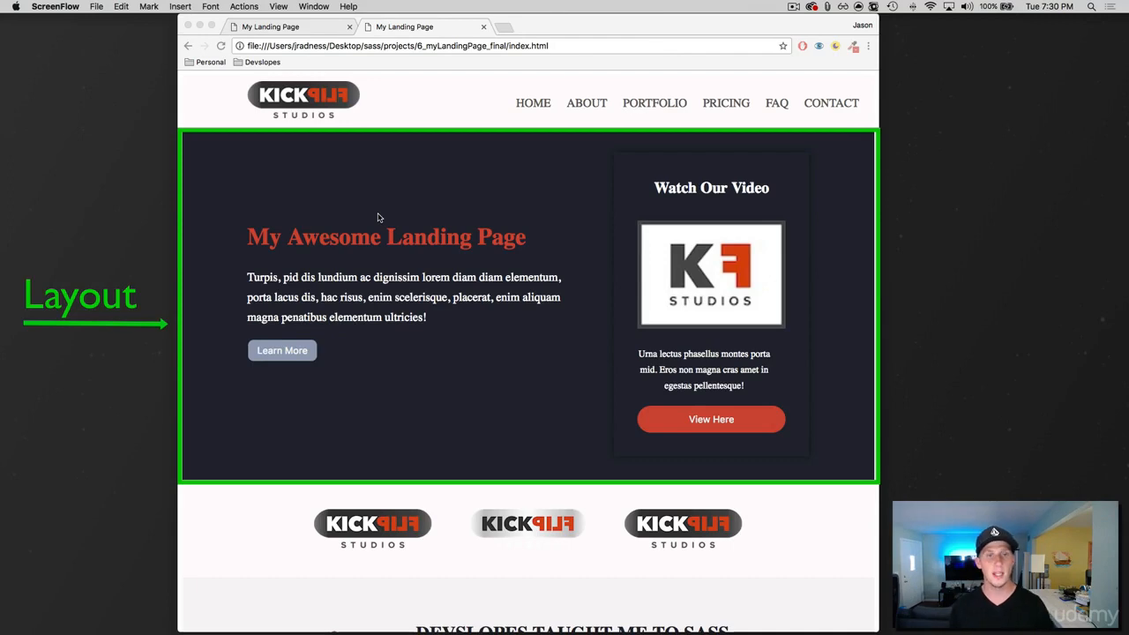
pyautogui.moveTo(507, 303)
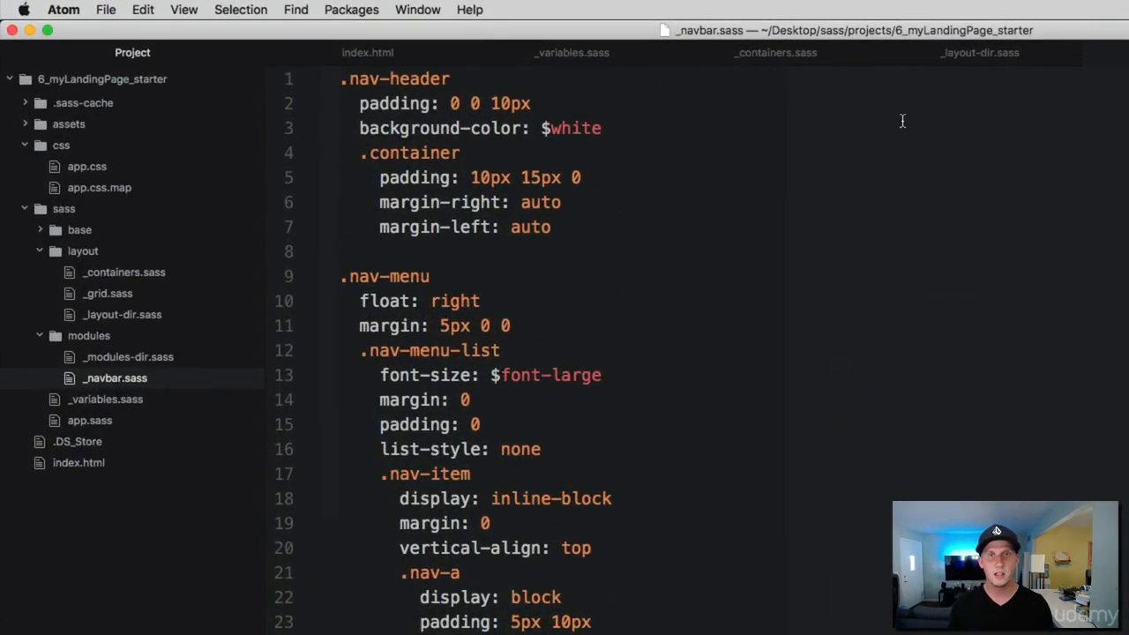
pyautogui.moveTo(799, 95)
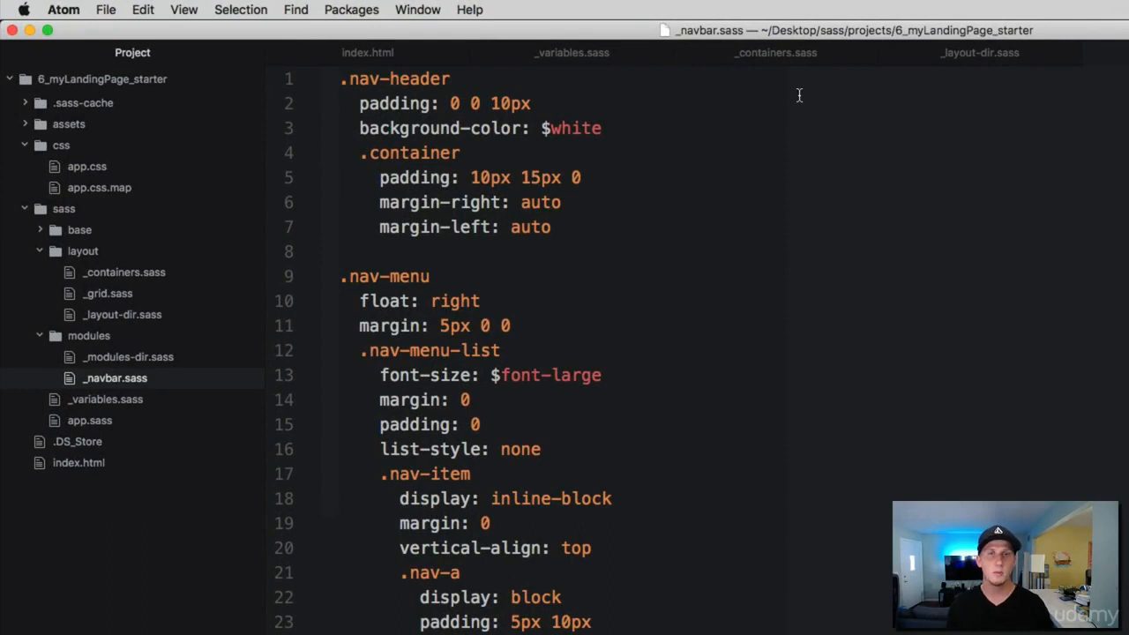
pyautogui.moveTo(775, 53)
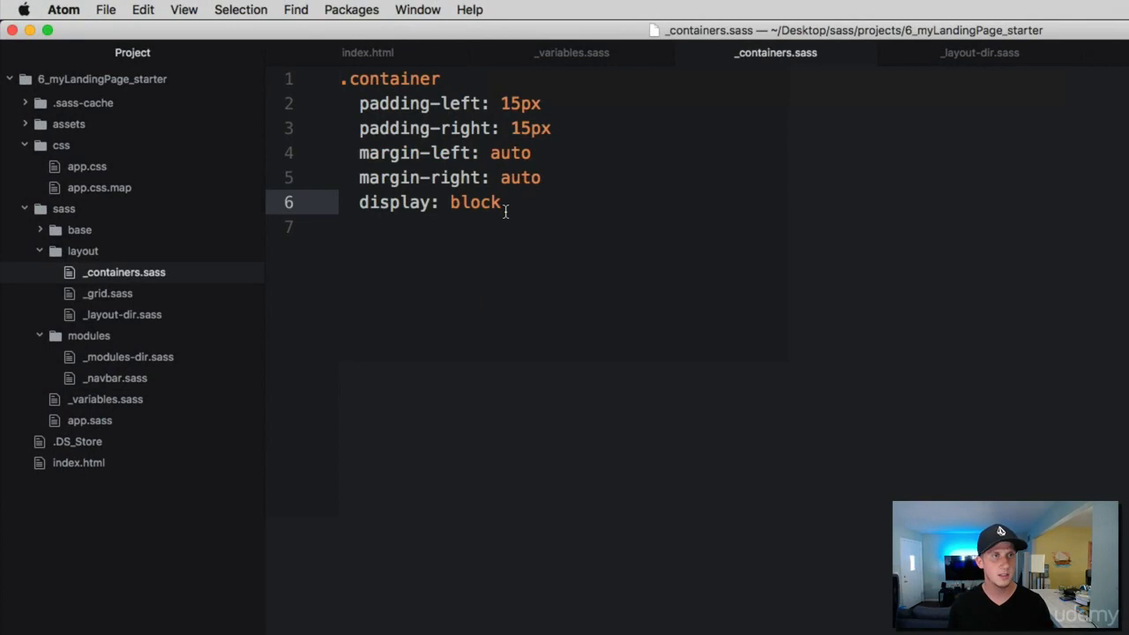
# Step: Add a .banner-container rule below .container with padding: 40px 0
pyautogui.press('Return')
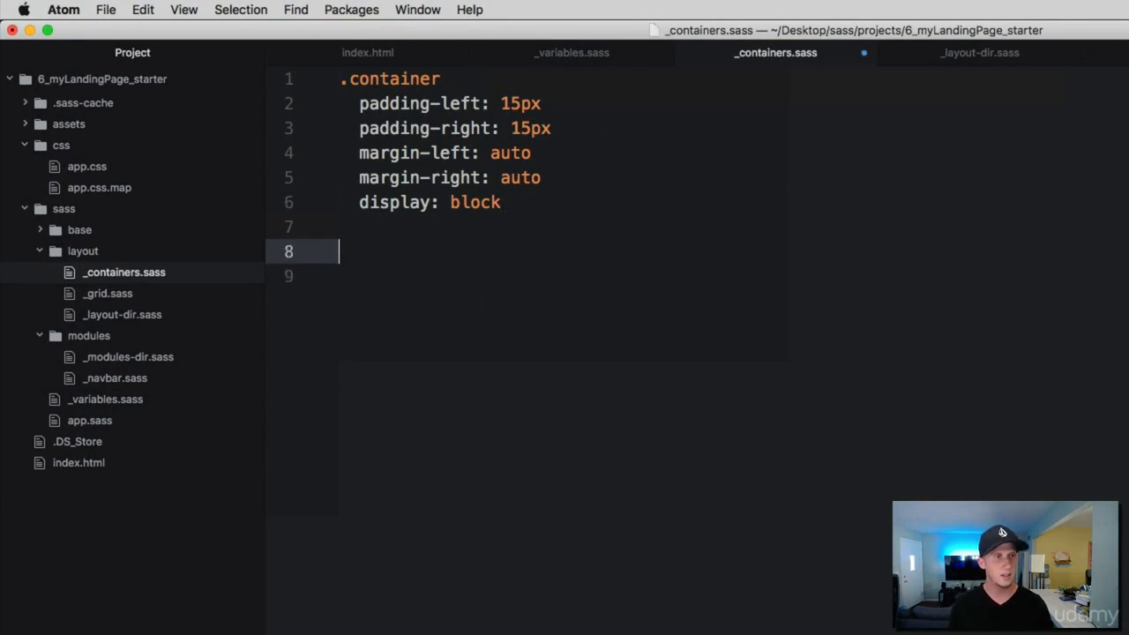
pyautogui.write('.bann')
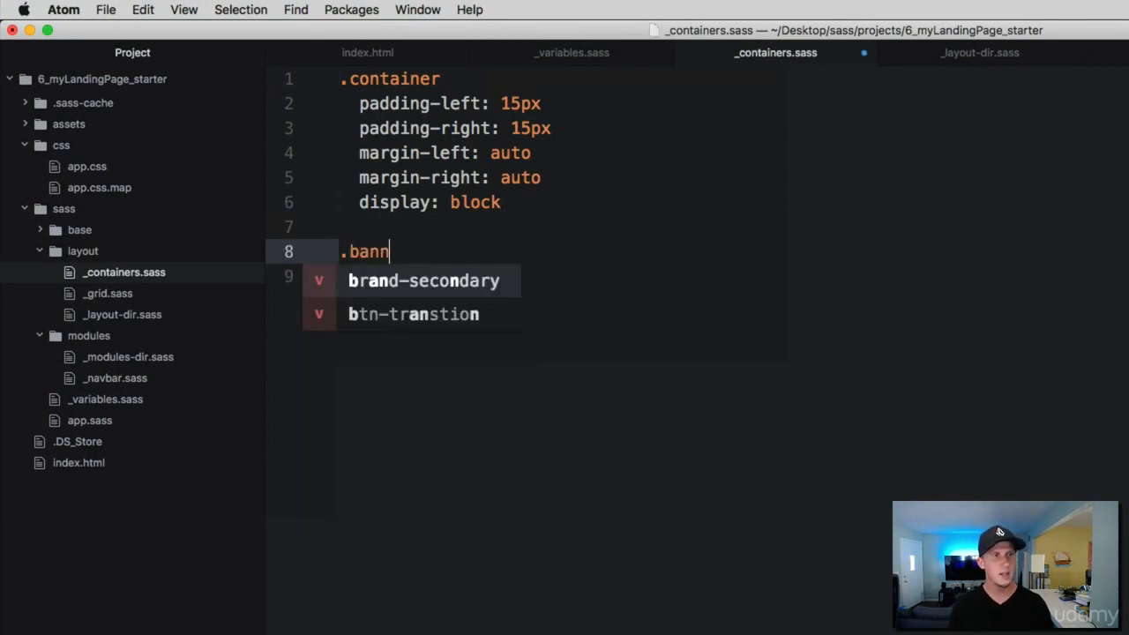
pyautogui.write('er-co')
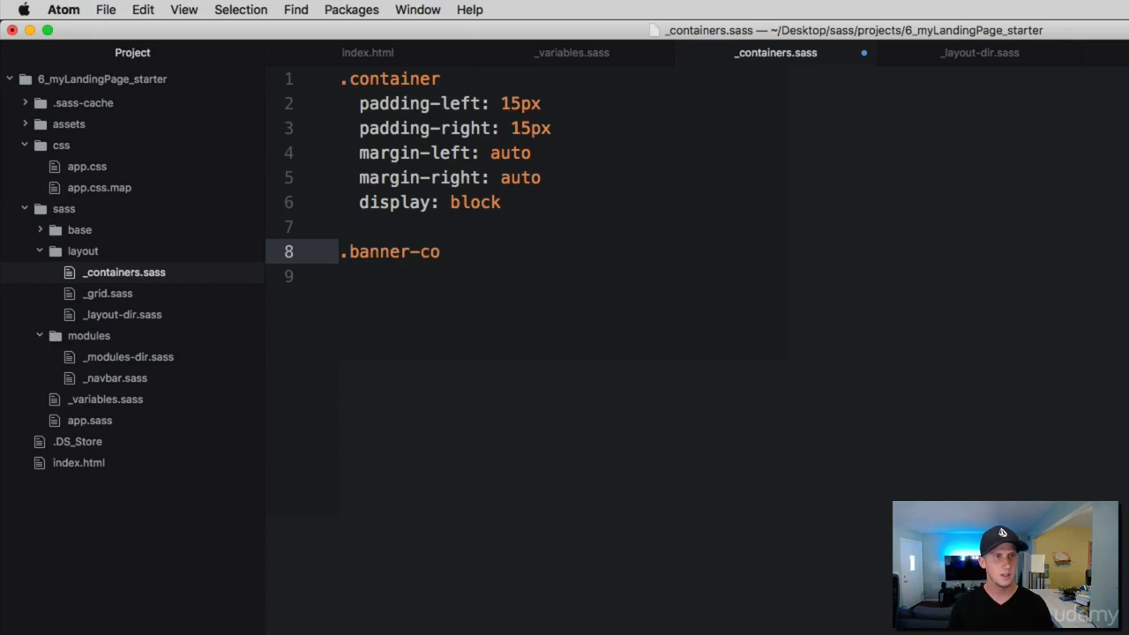
pyautogui.write('ntainer')
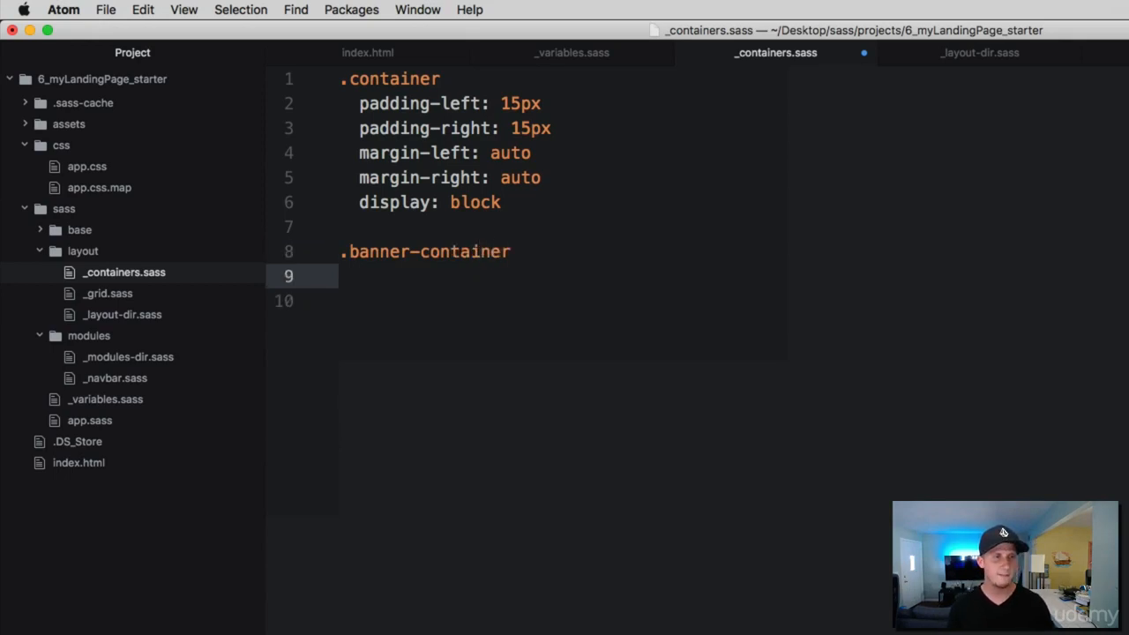
pyautogui.write('padding:')
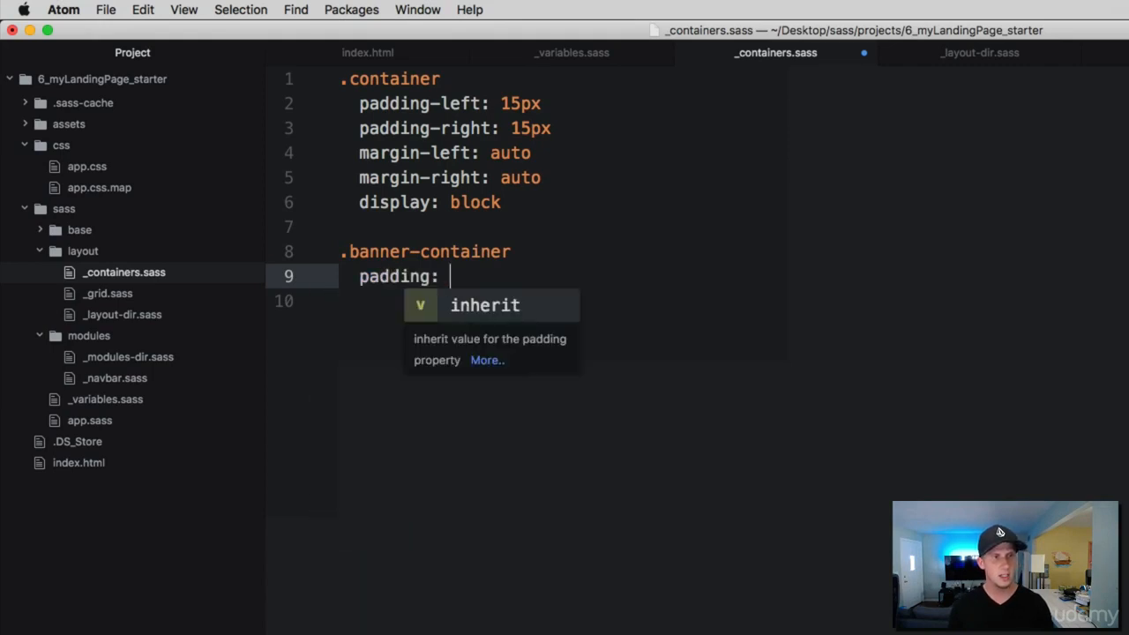
pyautogui.write('40')
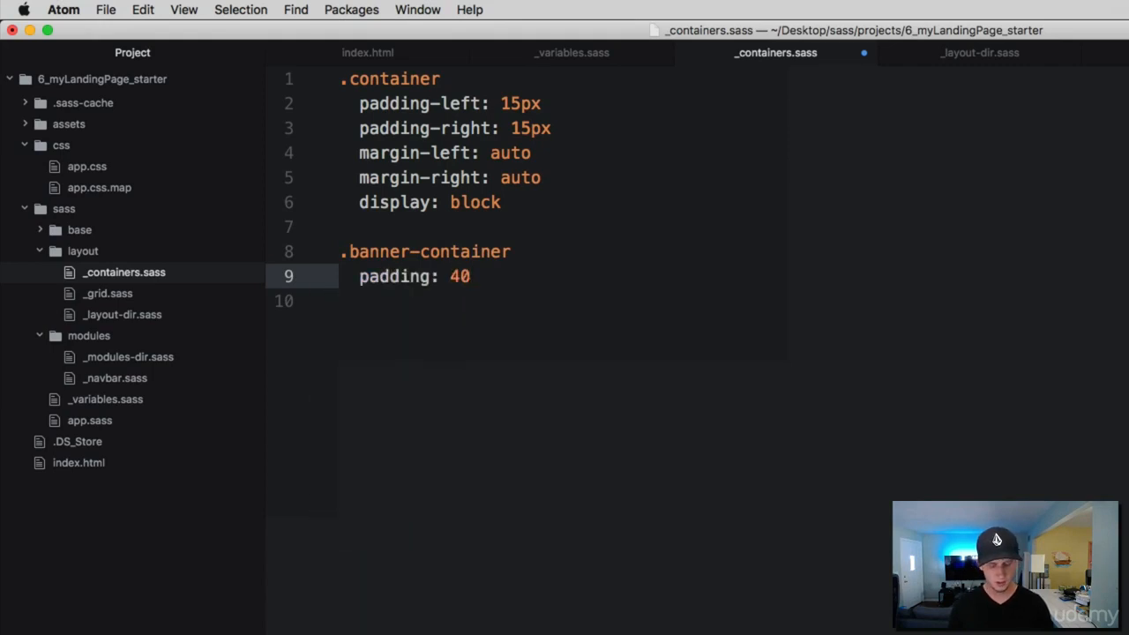
pyautogui.write('px')
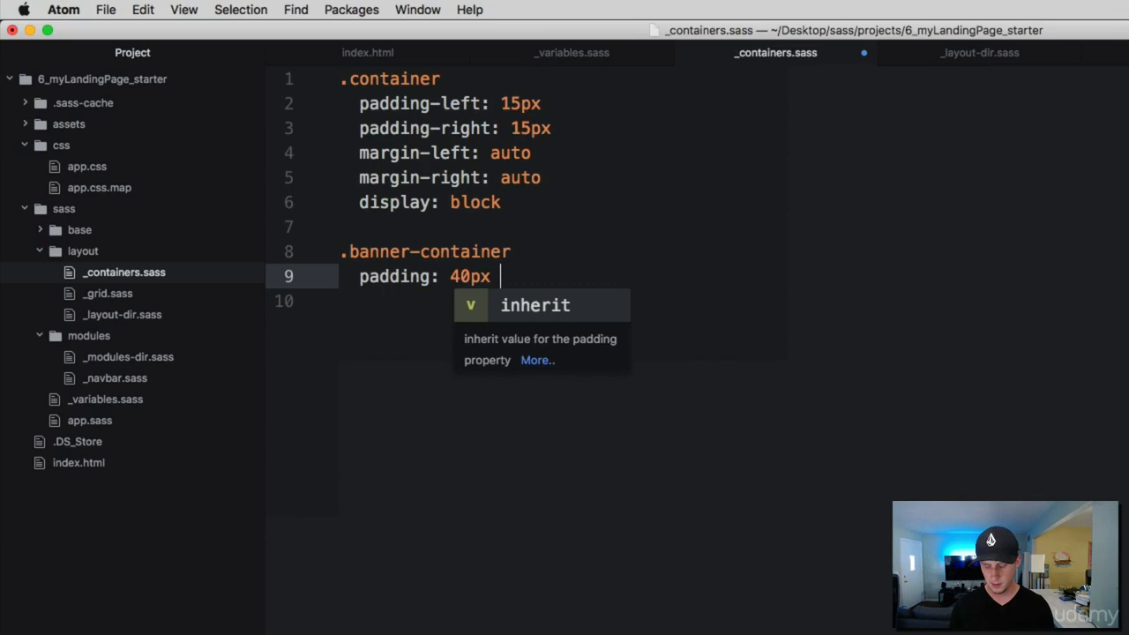
pyautogui.write('0')
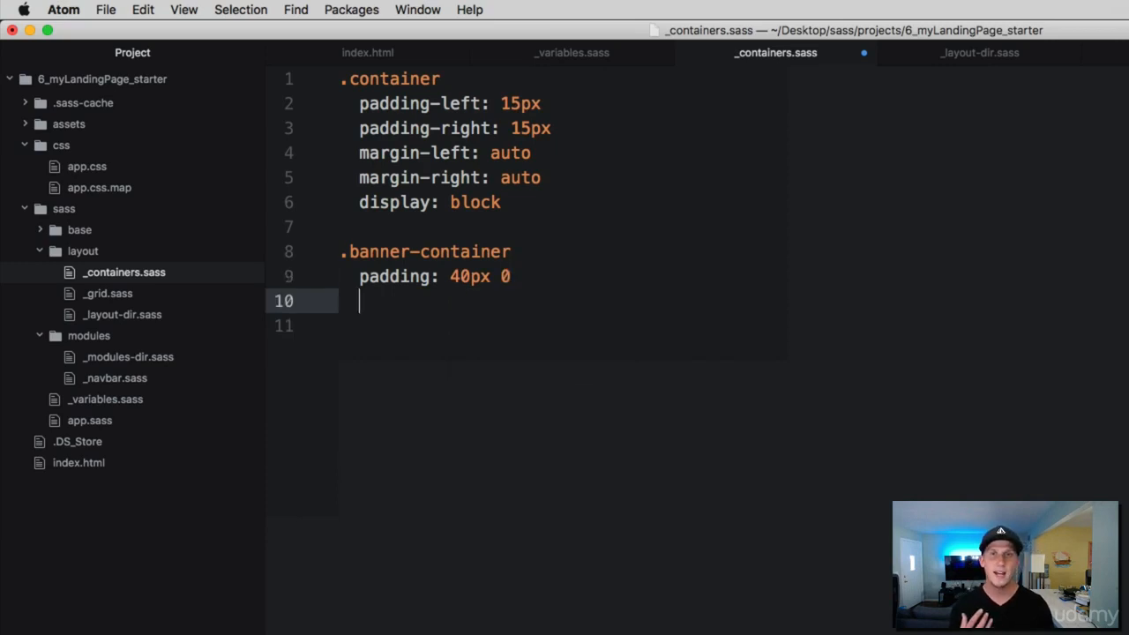
# Step: Set .banner-container background-color to $base-dark and color to $white, then save
pyautogui.write('background-color:')
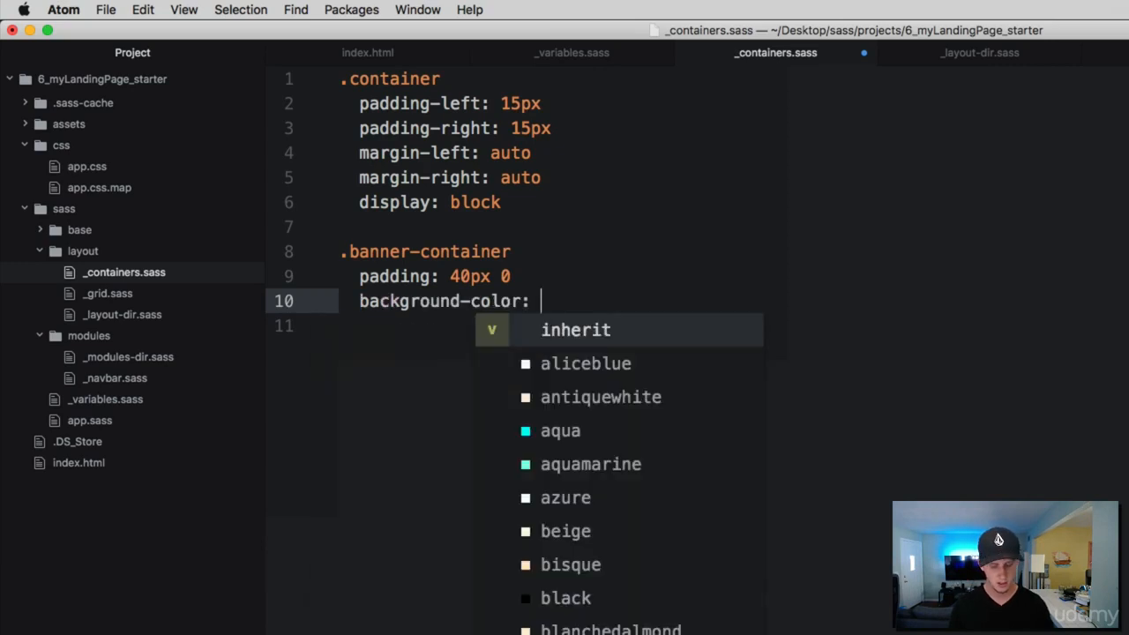
pyautogui.write('$base-dark')
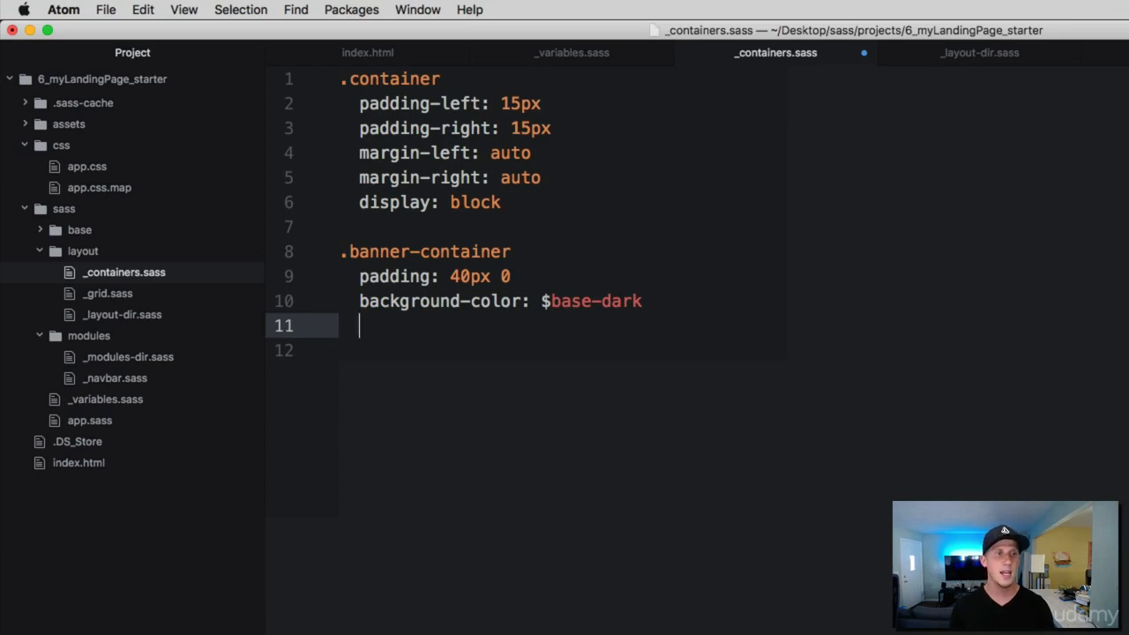
pyautogui.write('color:')
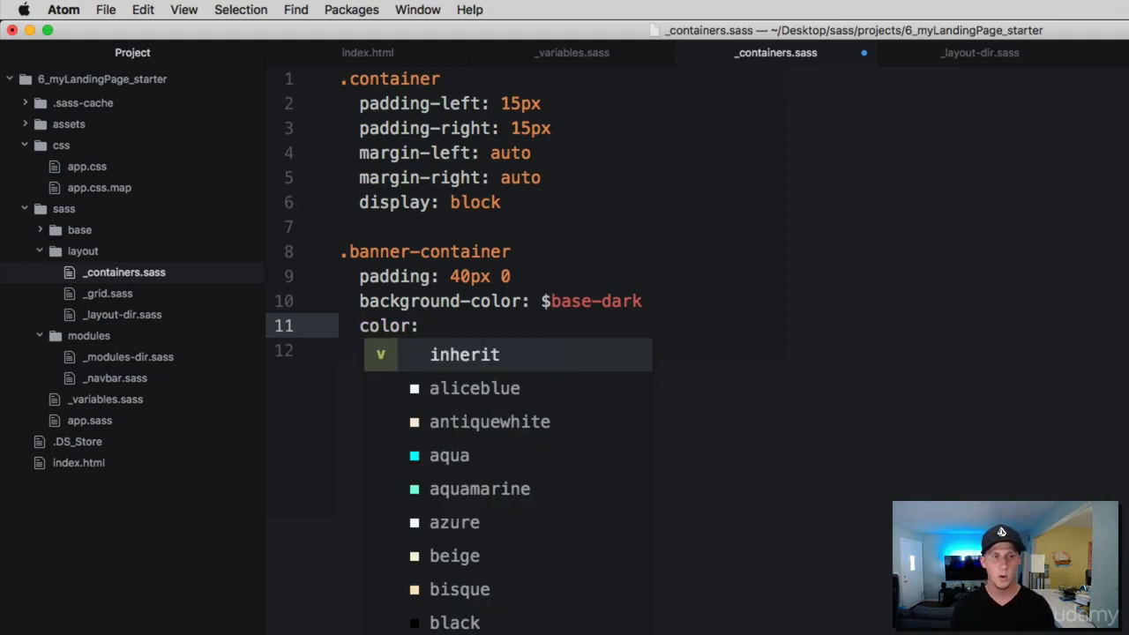
pyautogui.write('$')
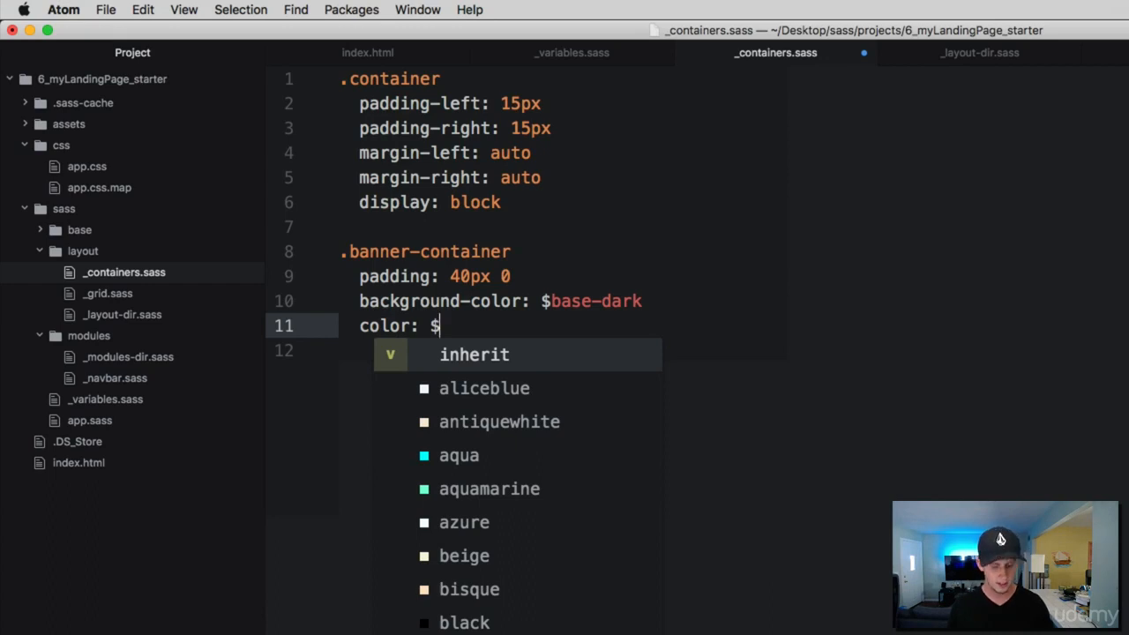
pyautogui.write('white')
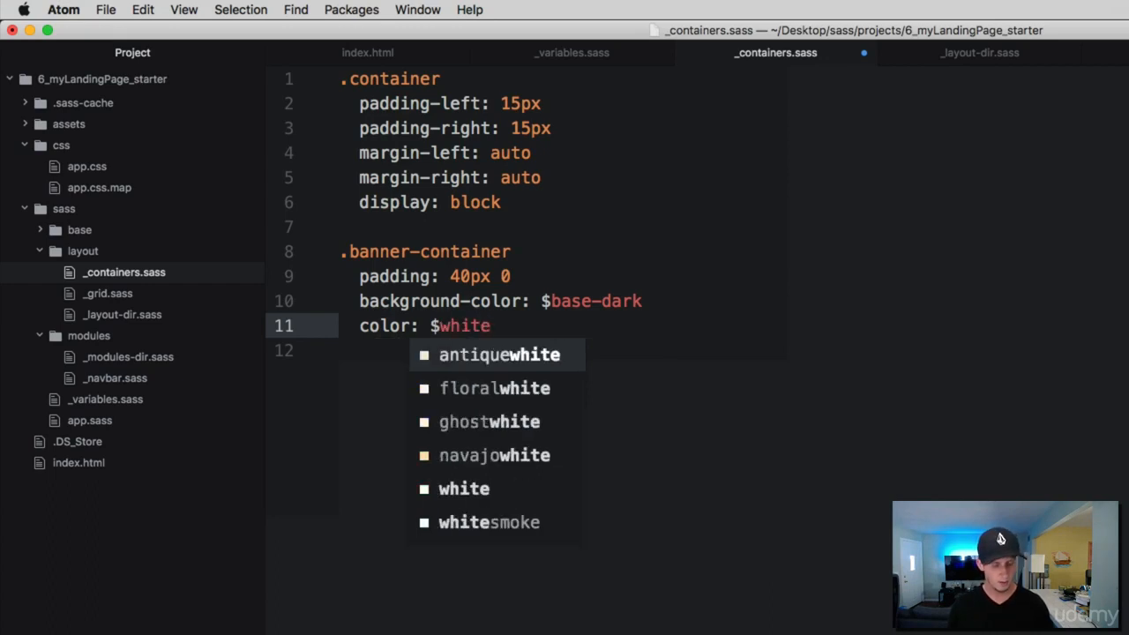
pyautogui.press('Escape')
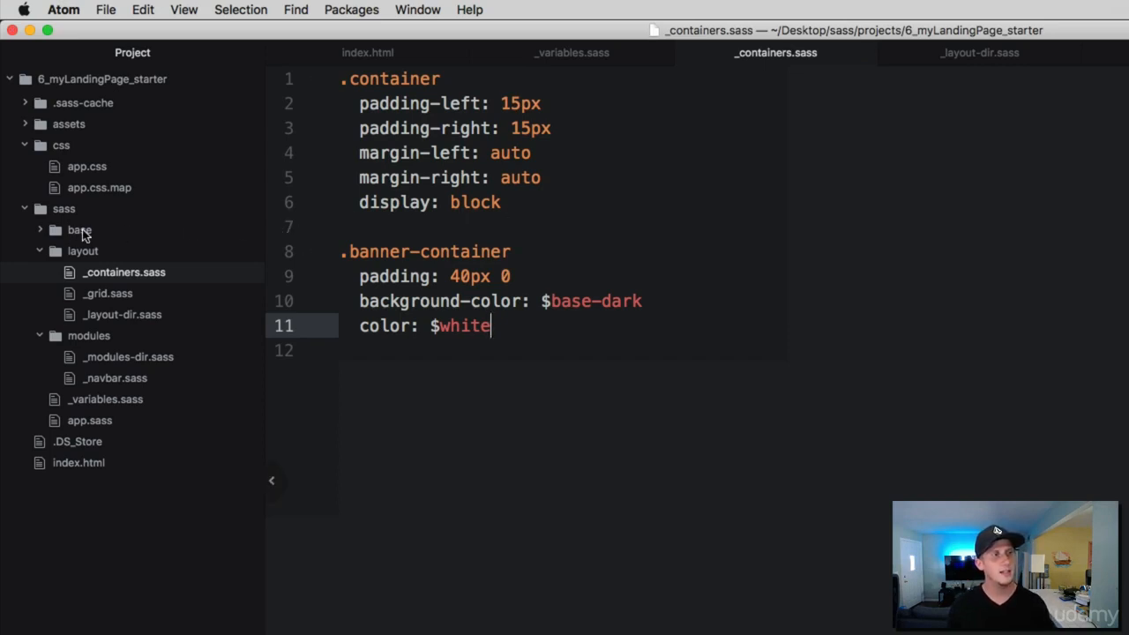
# Step: Open _base.sass and begin a body rule with an empty font-family declaration
pyautogui.click(79, 230)
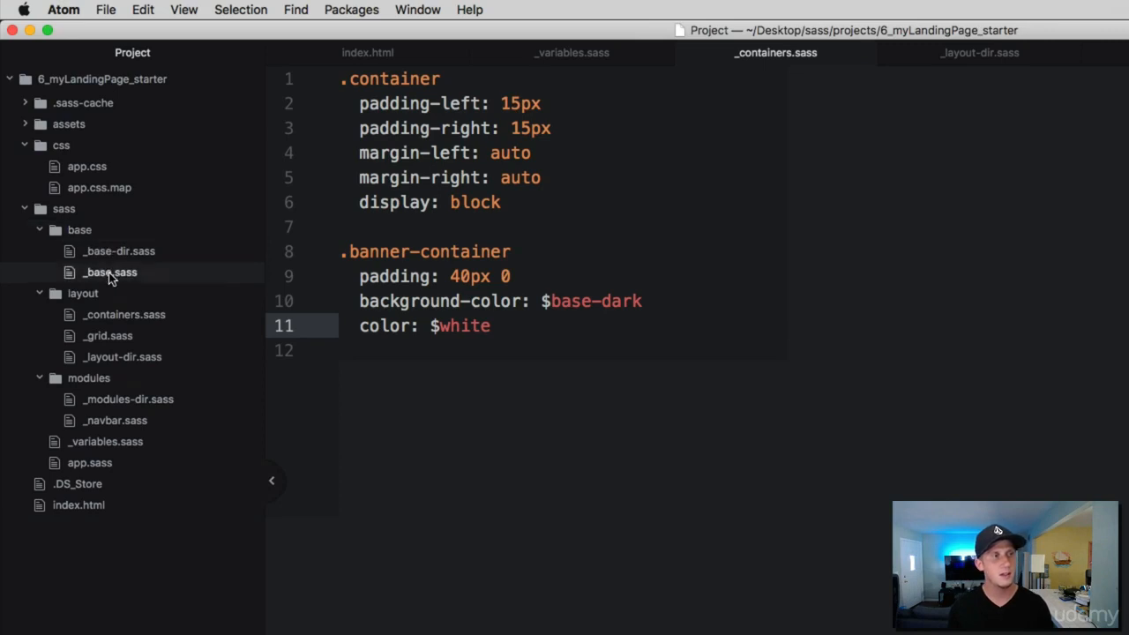
pyautogui.click(109, 272)
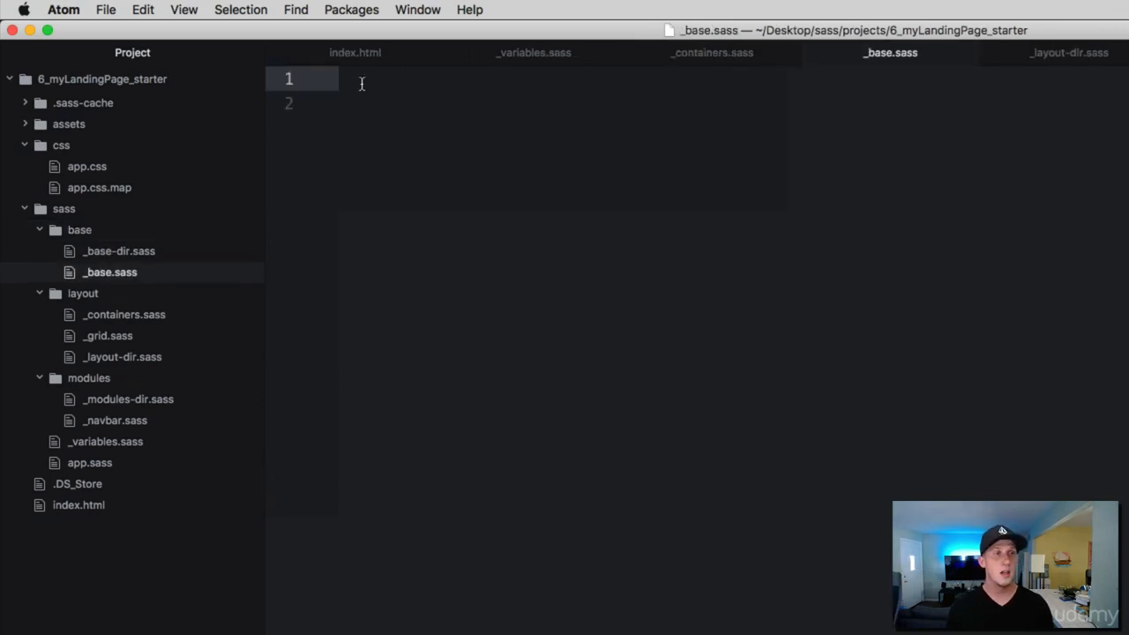
pyautogui.write('body')
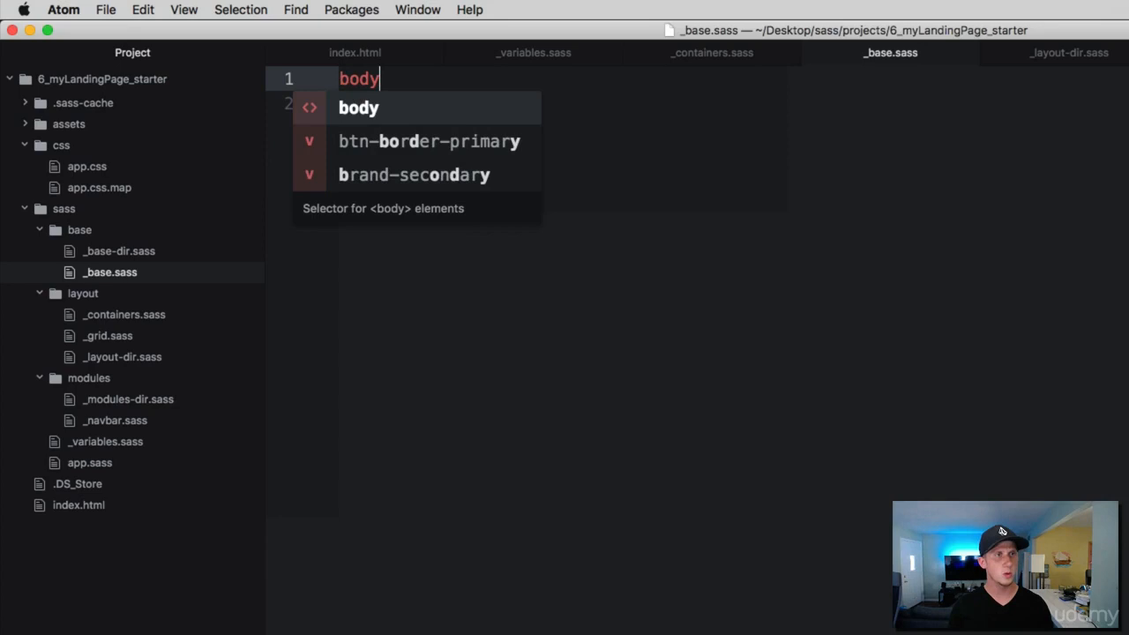
pyautogui.press('escape')
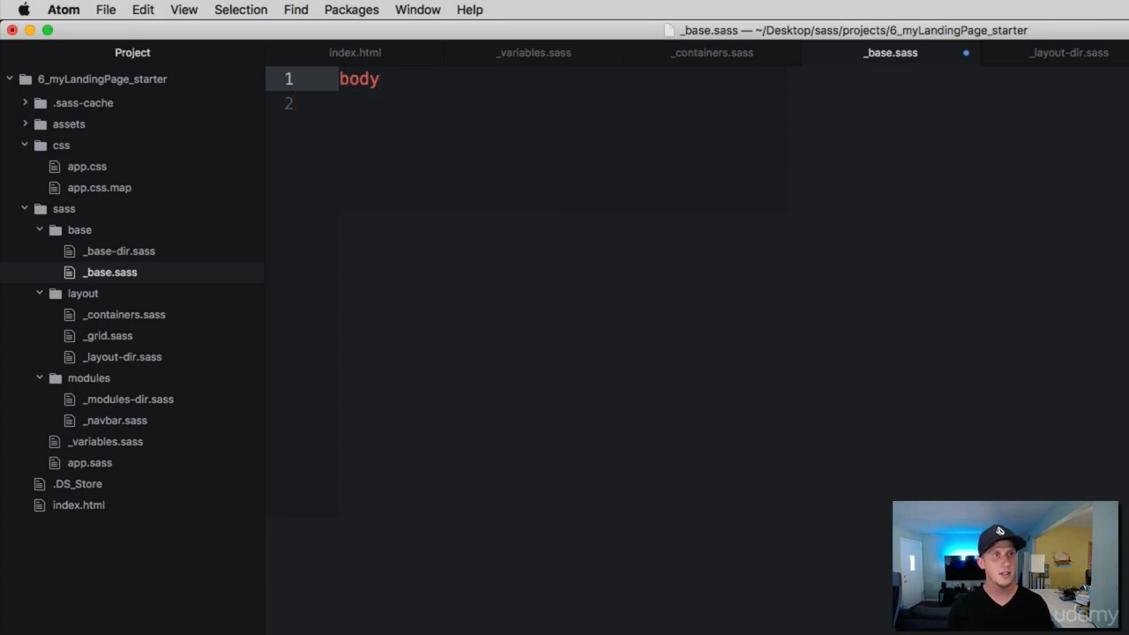
pyautogui.press('enter')
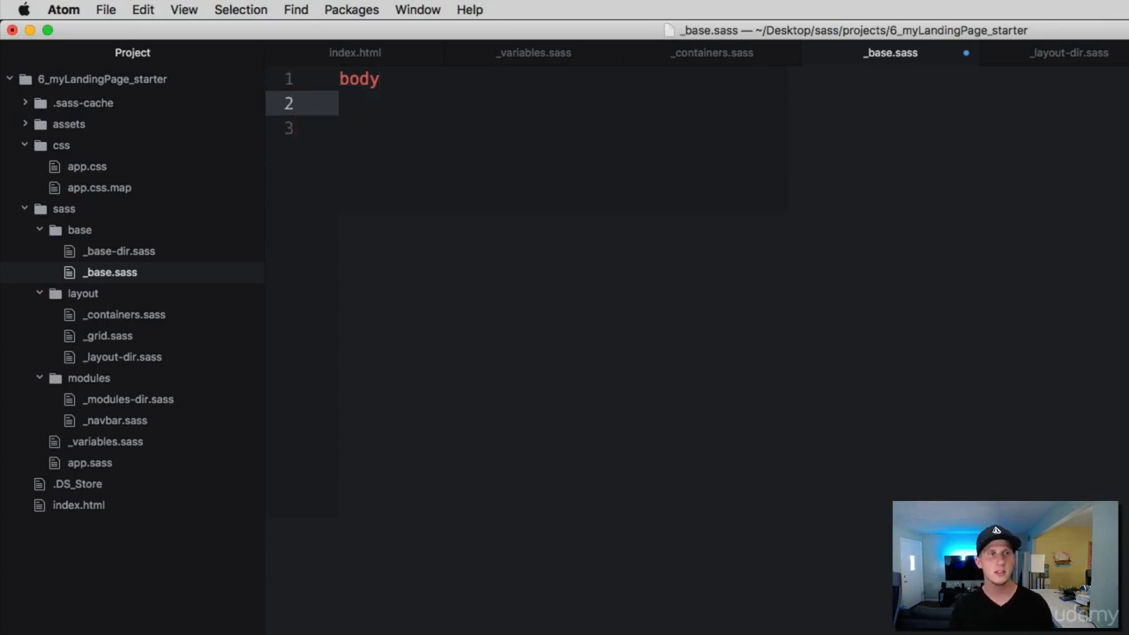
pyautogui.write('fo')
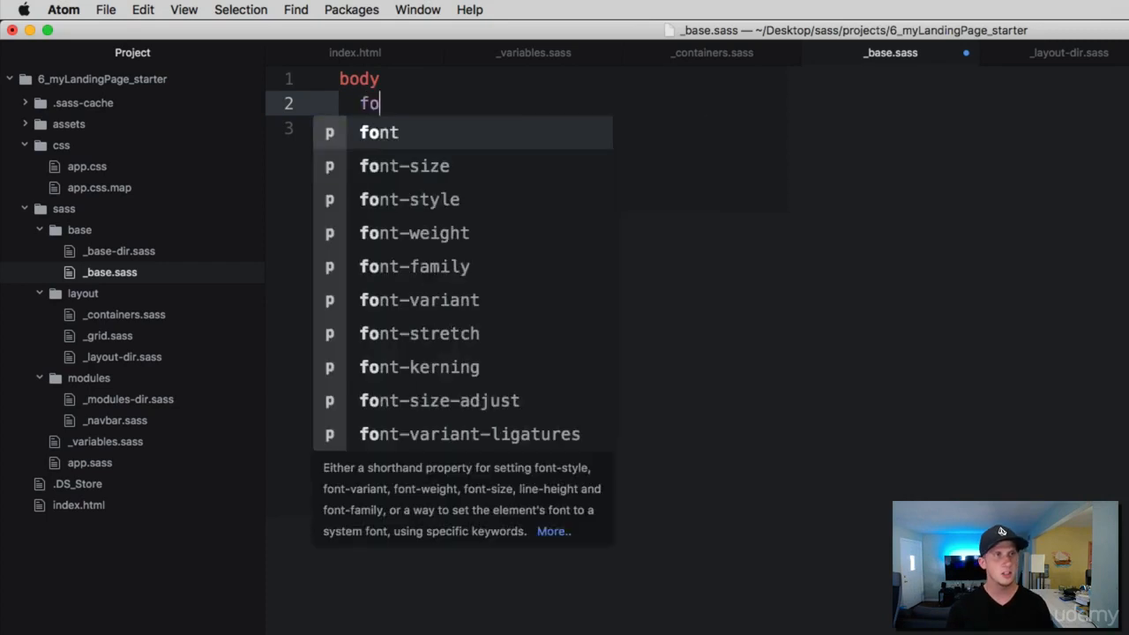
pyautogui.write('nt')
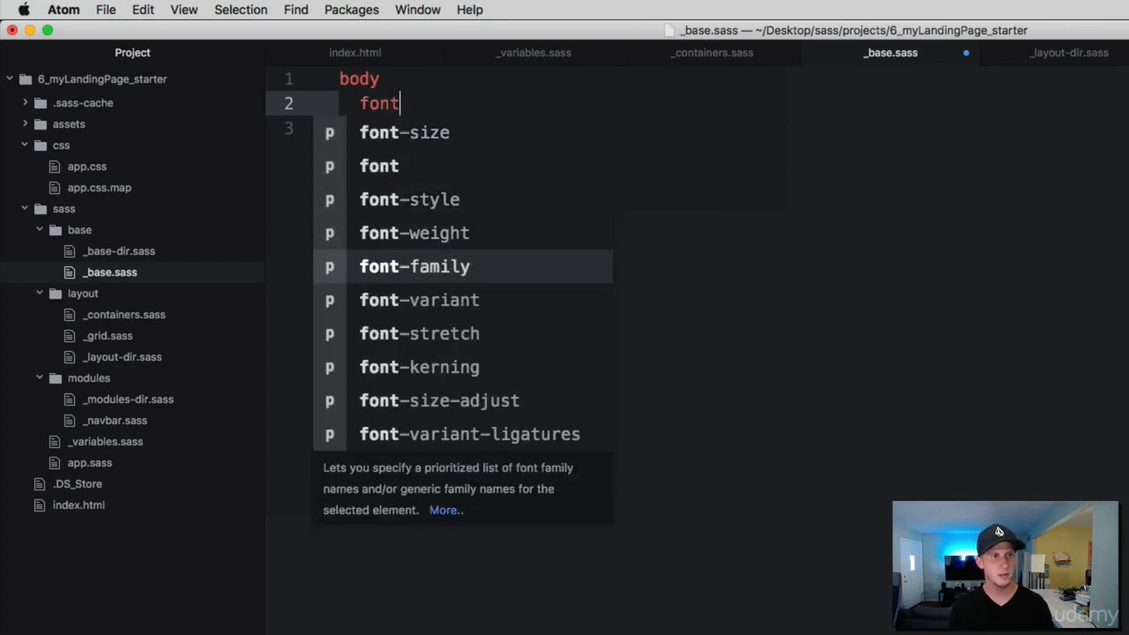
pyautogui.click(414, 265)
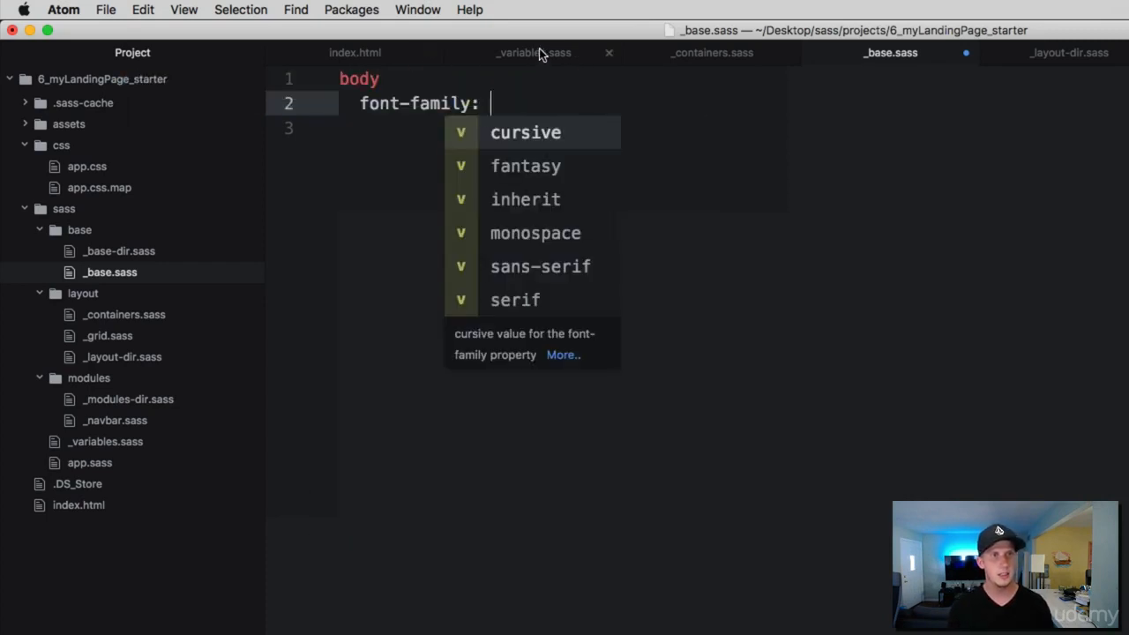
pyautogui.click(533, 52)
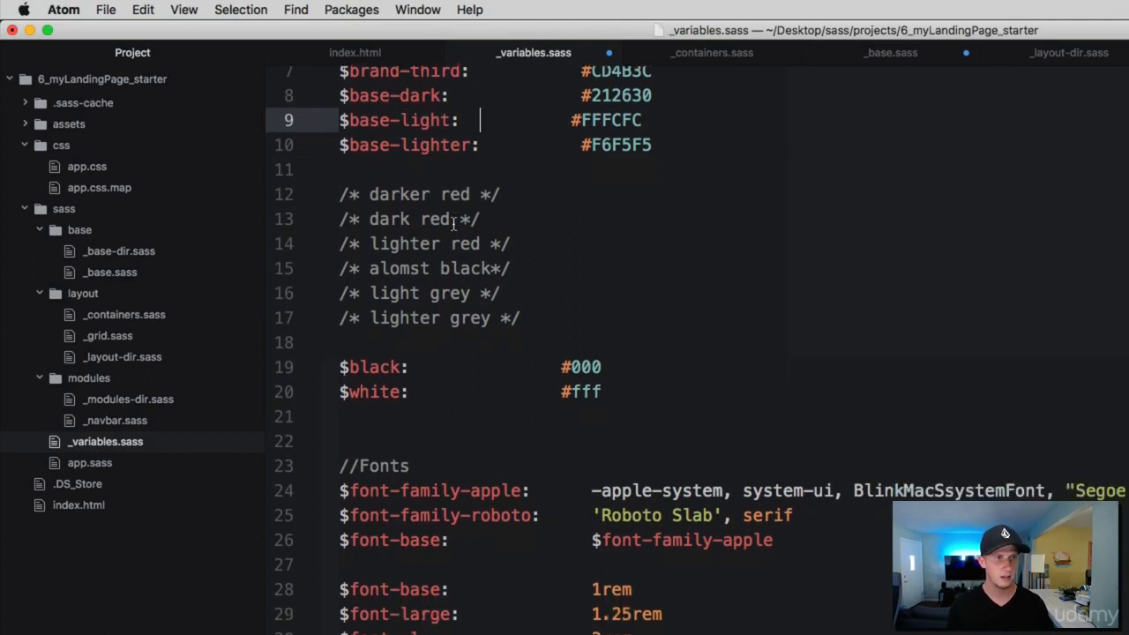
# Step: In _variables.sass fonts section, rename the family variable $font-base to $font-family-base
pyautogui.scroll(-3)
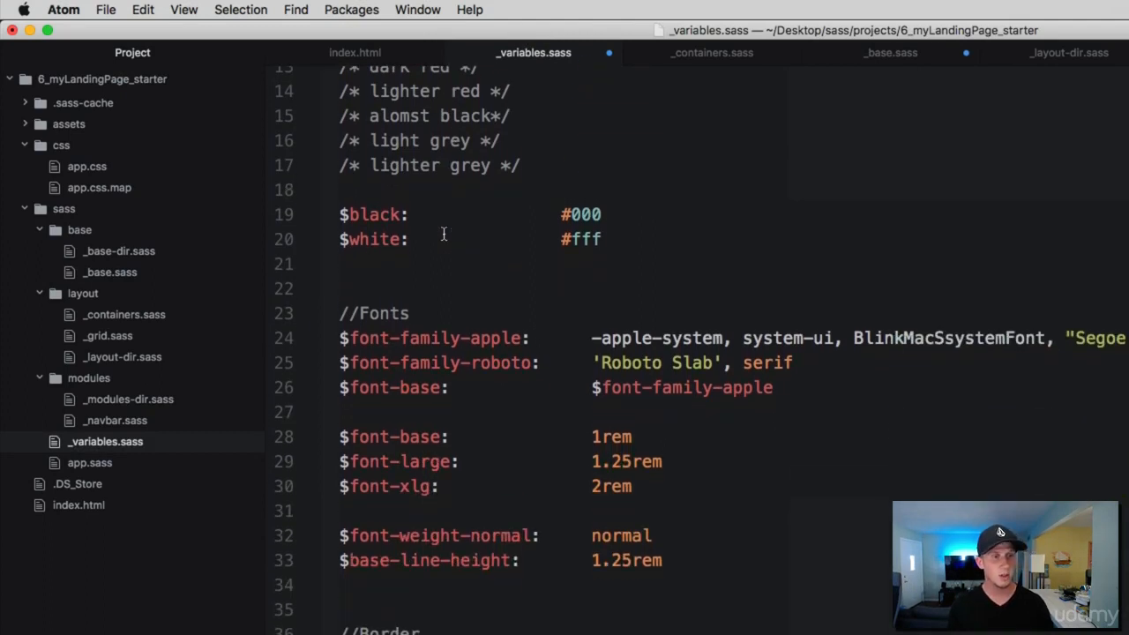
pyautogui.scroll(-3)
pyautogui.write('-family')
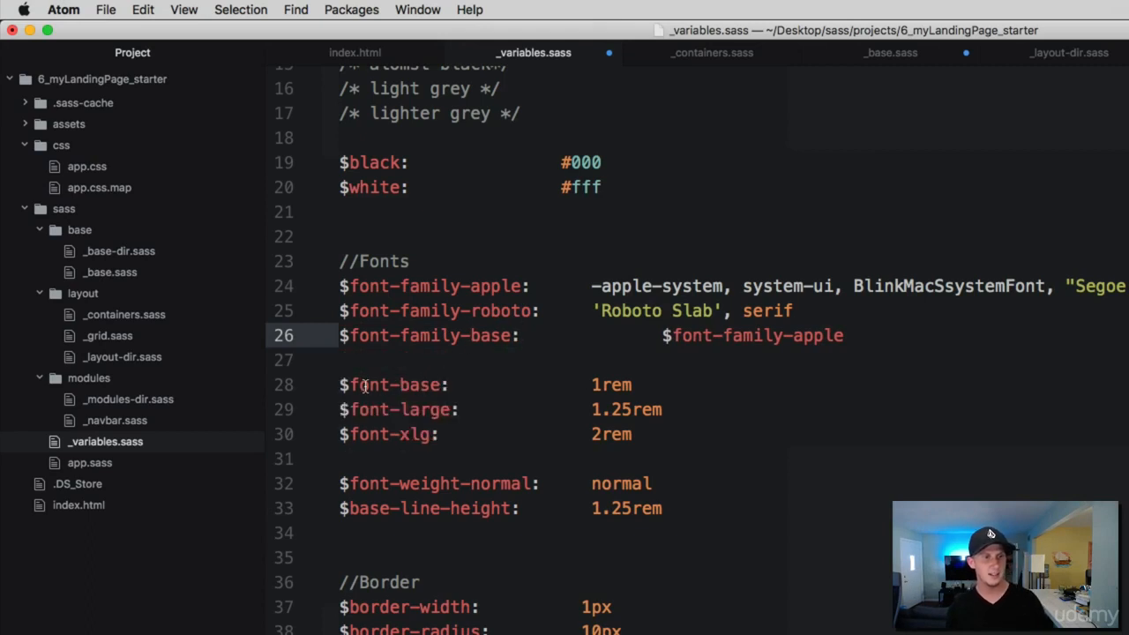
pyautogui.doubleClick(393, 384)
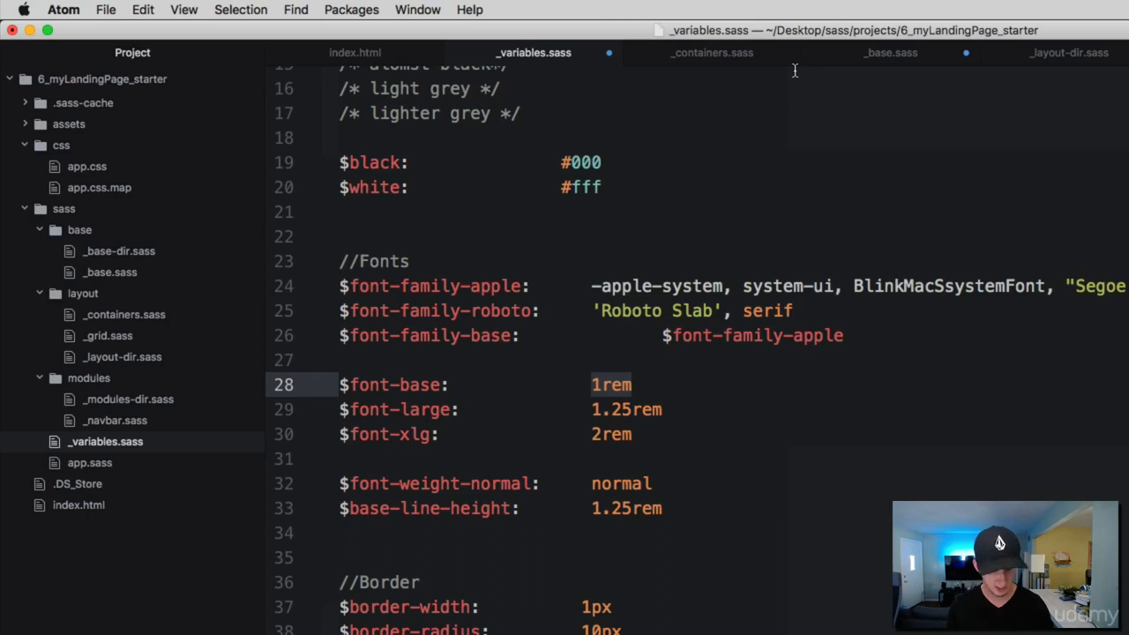
# Step: Give body font-family $font-family-roboto and font-size $font-base
pyautogui.click(890, 52)
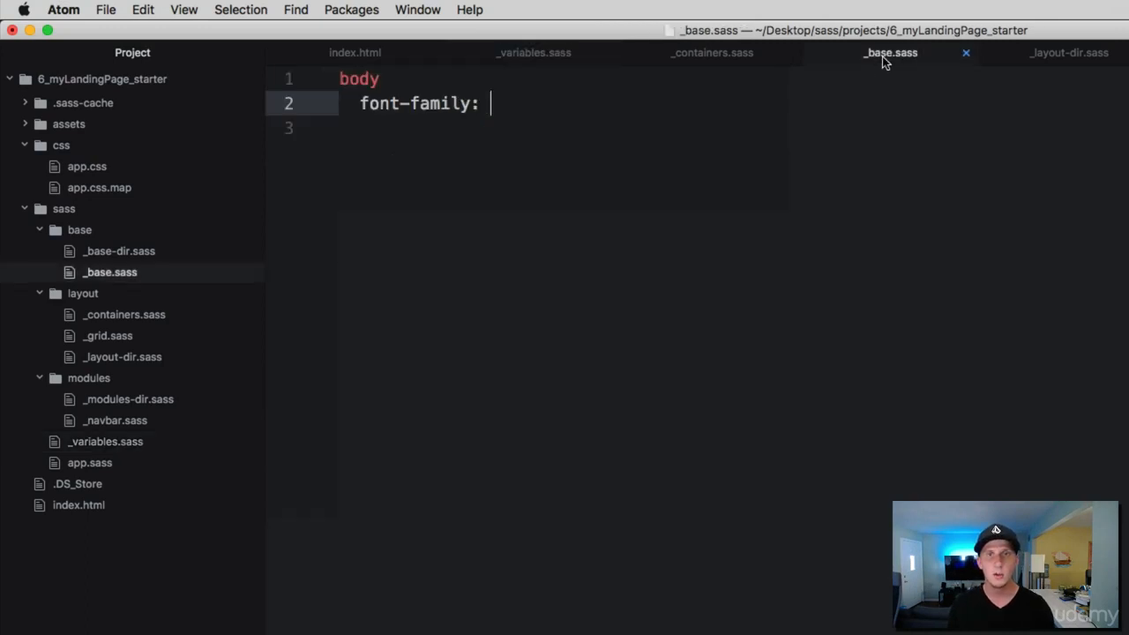
pyautogui.write('$font-family-roboto')
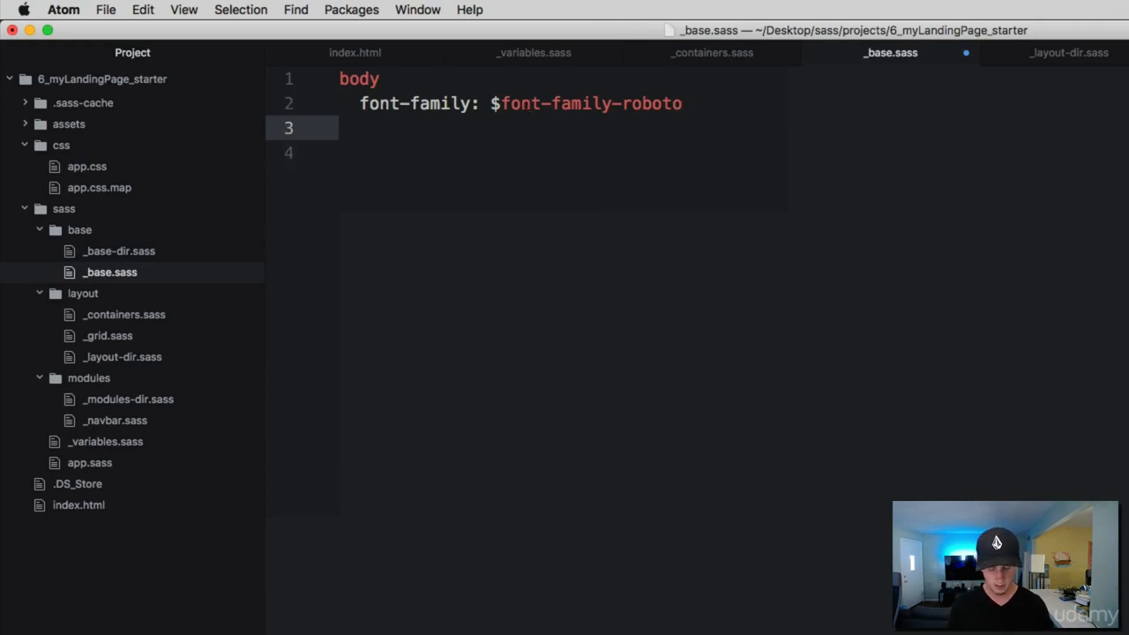
pyautogui.click(359, 128)
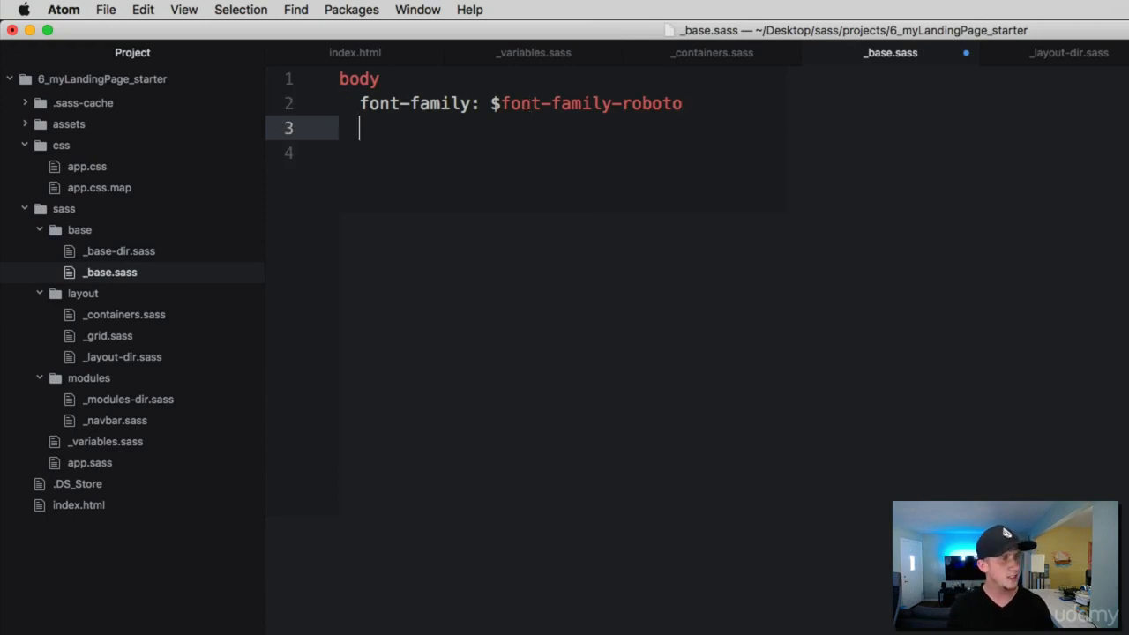
pyautogui.write('font-')
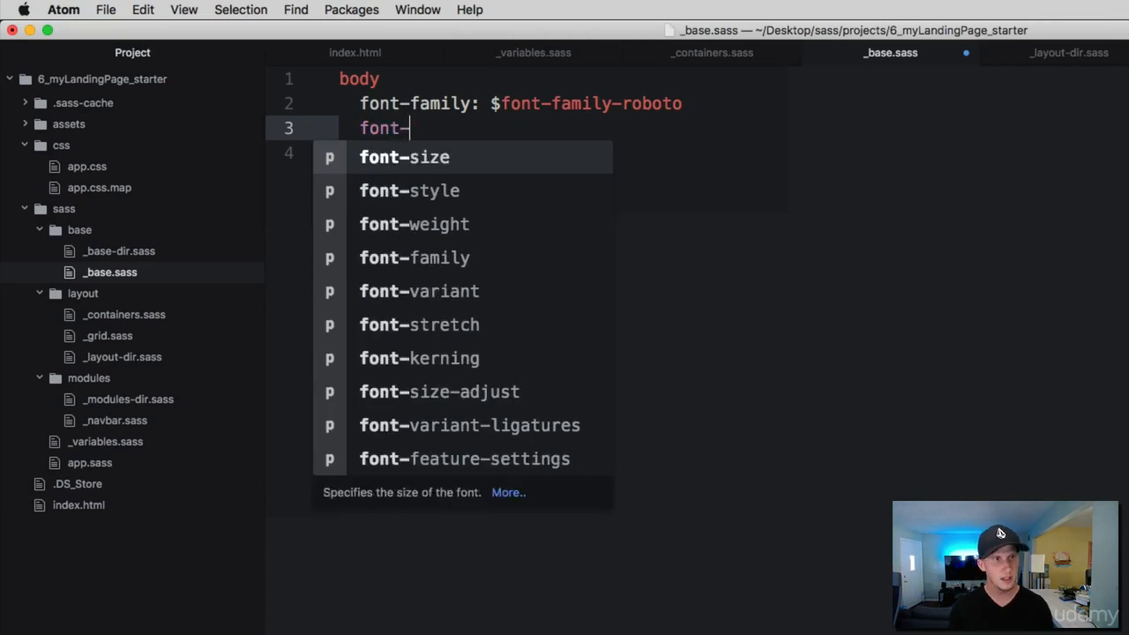
pyautogui.write('size: $')
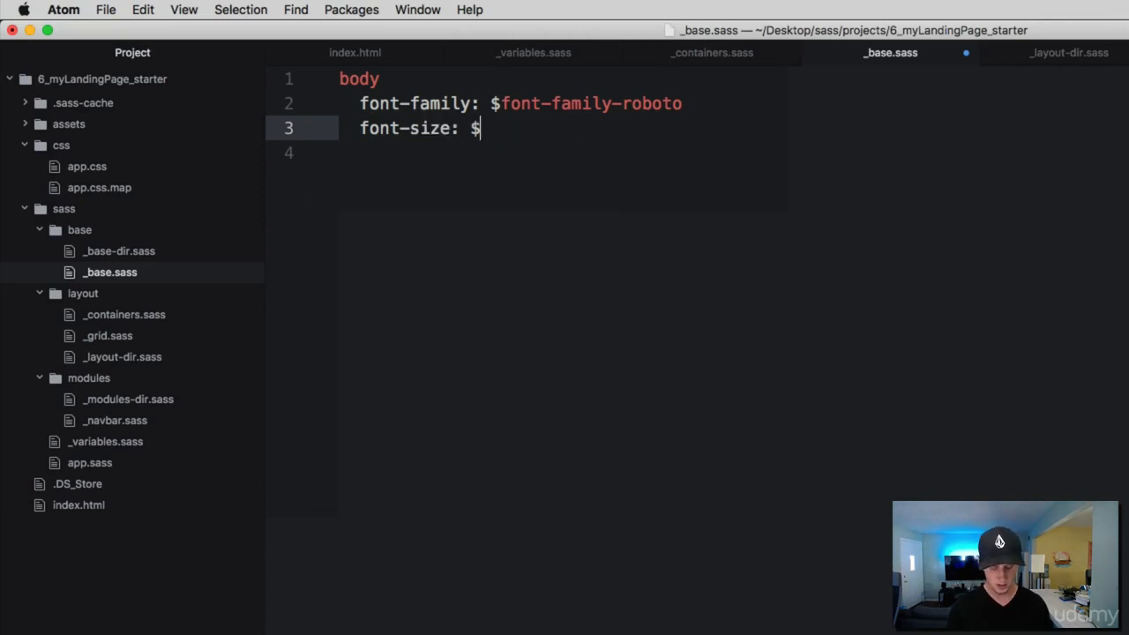
pyautogui.write('font')
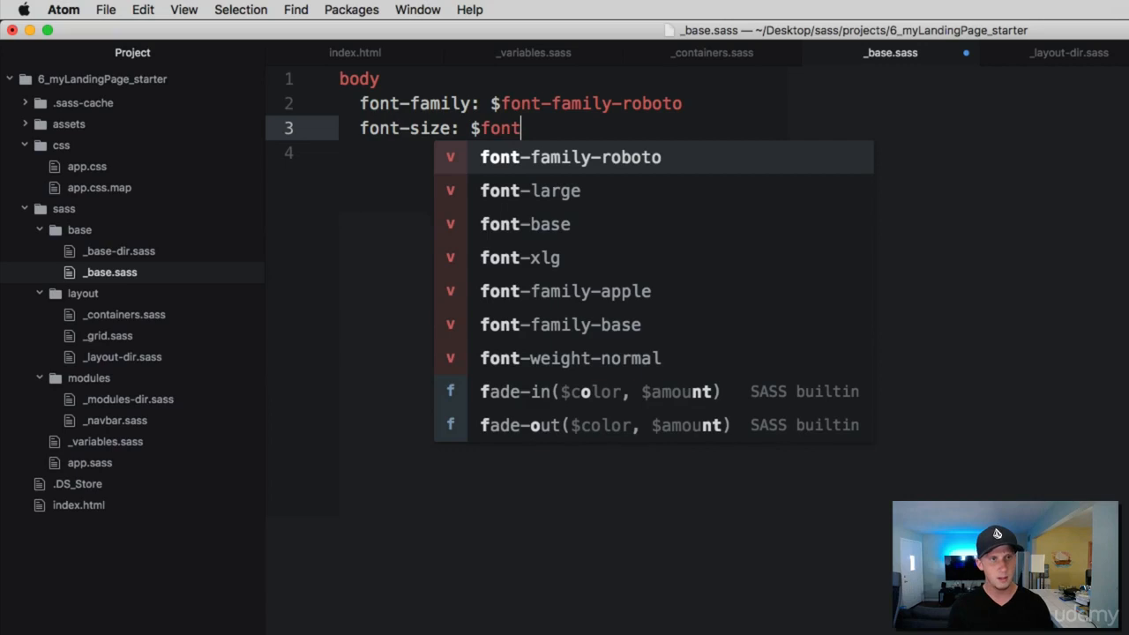
pyautogui.press('Enter')
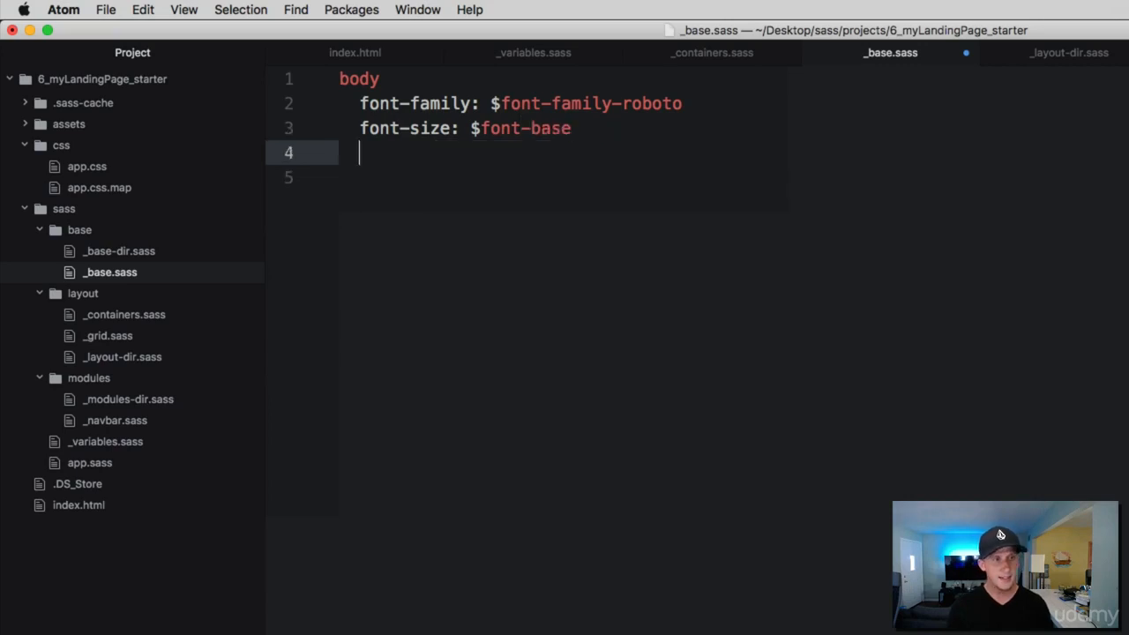
# Step: Add line-height: $base-line-height to the body rule
pyautogui.write('line-height:')
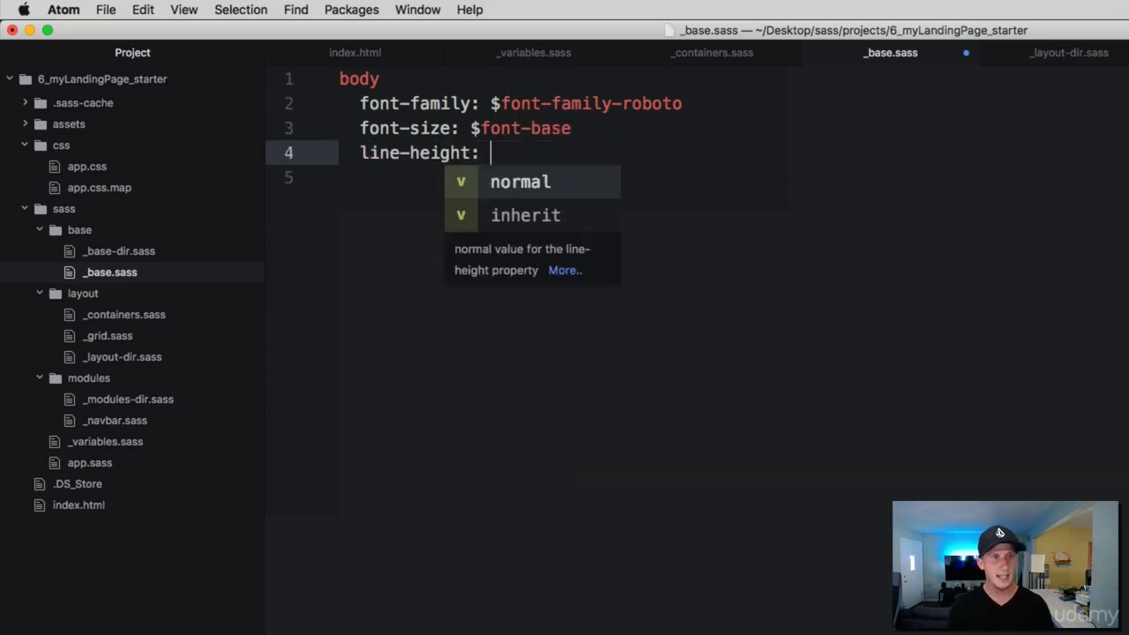
pyautogui.write('$')
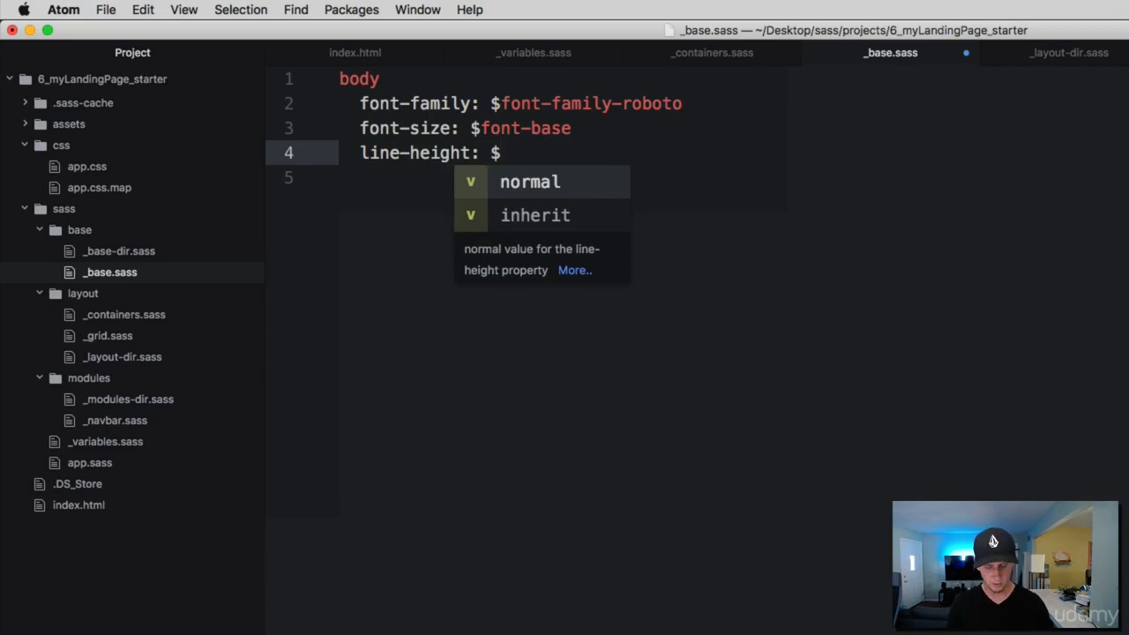
pyautogui.write('b')
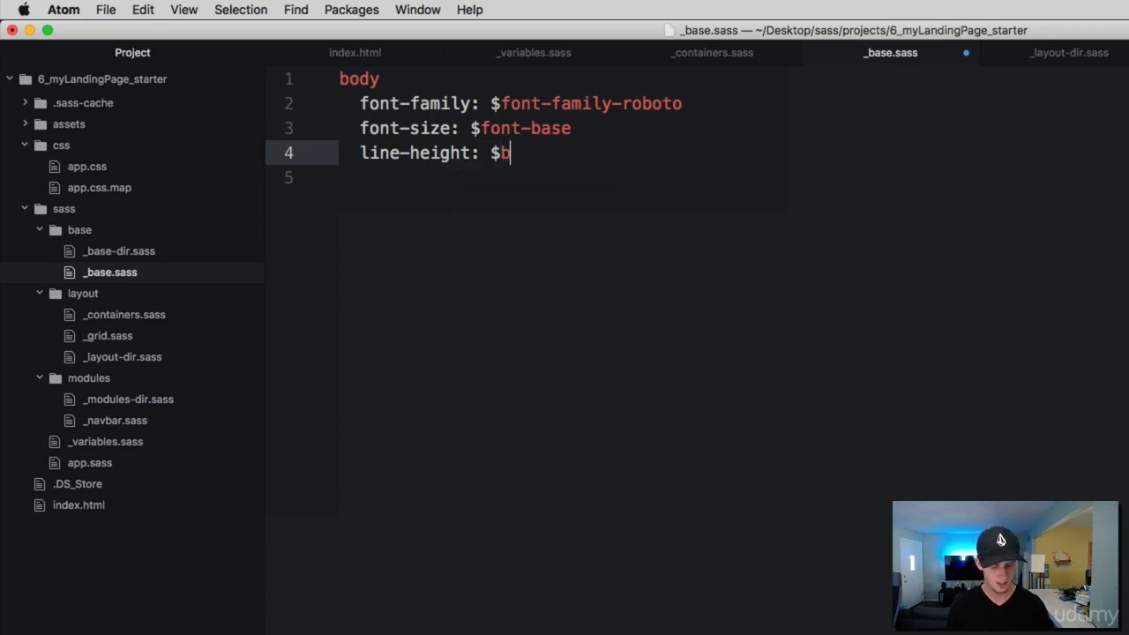
pyautogui.write('ase')
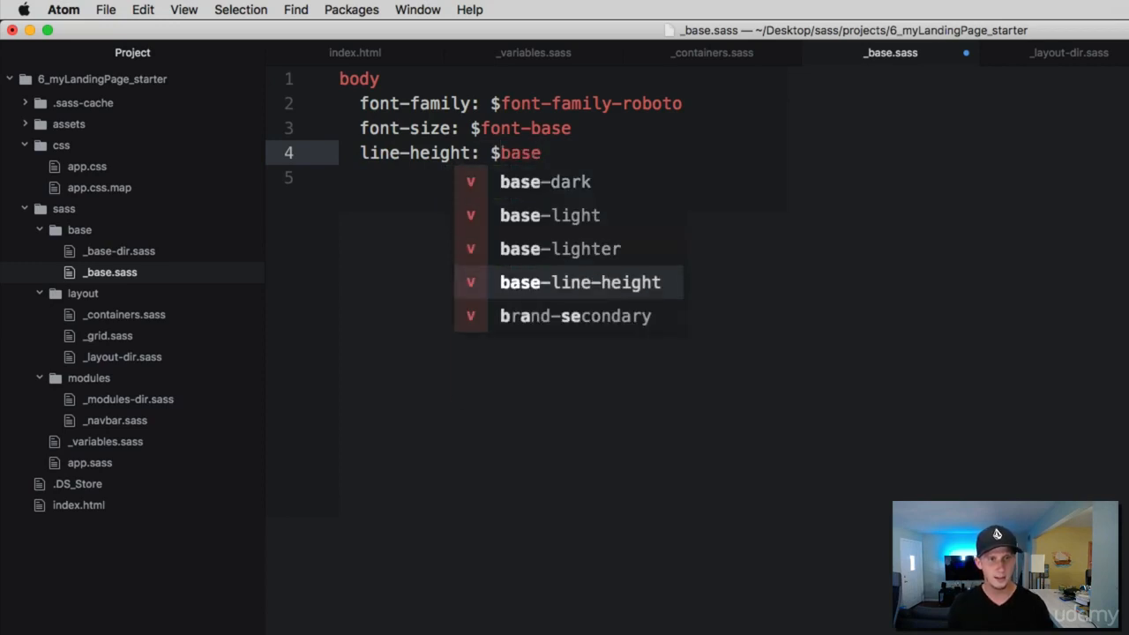
pyautogui.click(580, 282)
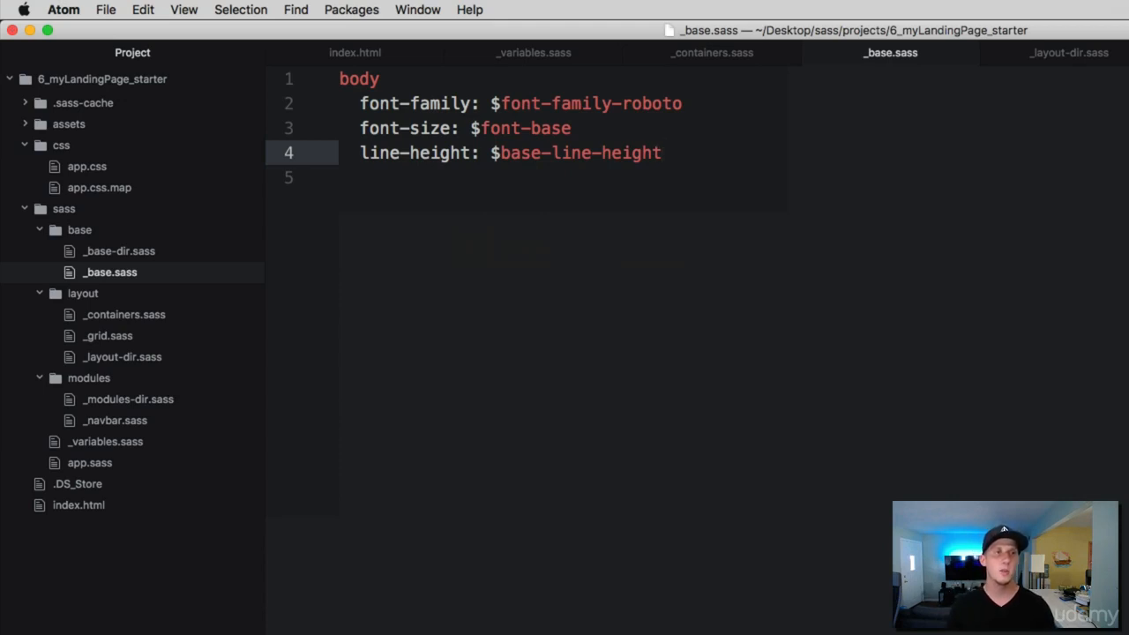
pyautogui.click(662, 152)
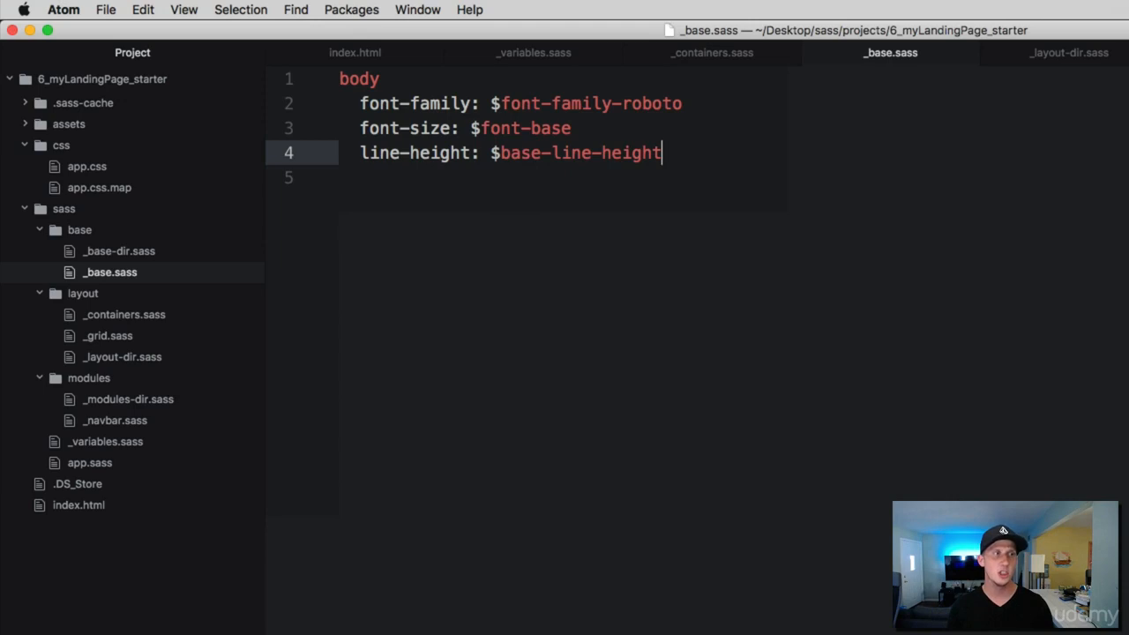